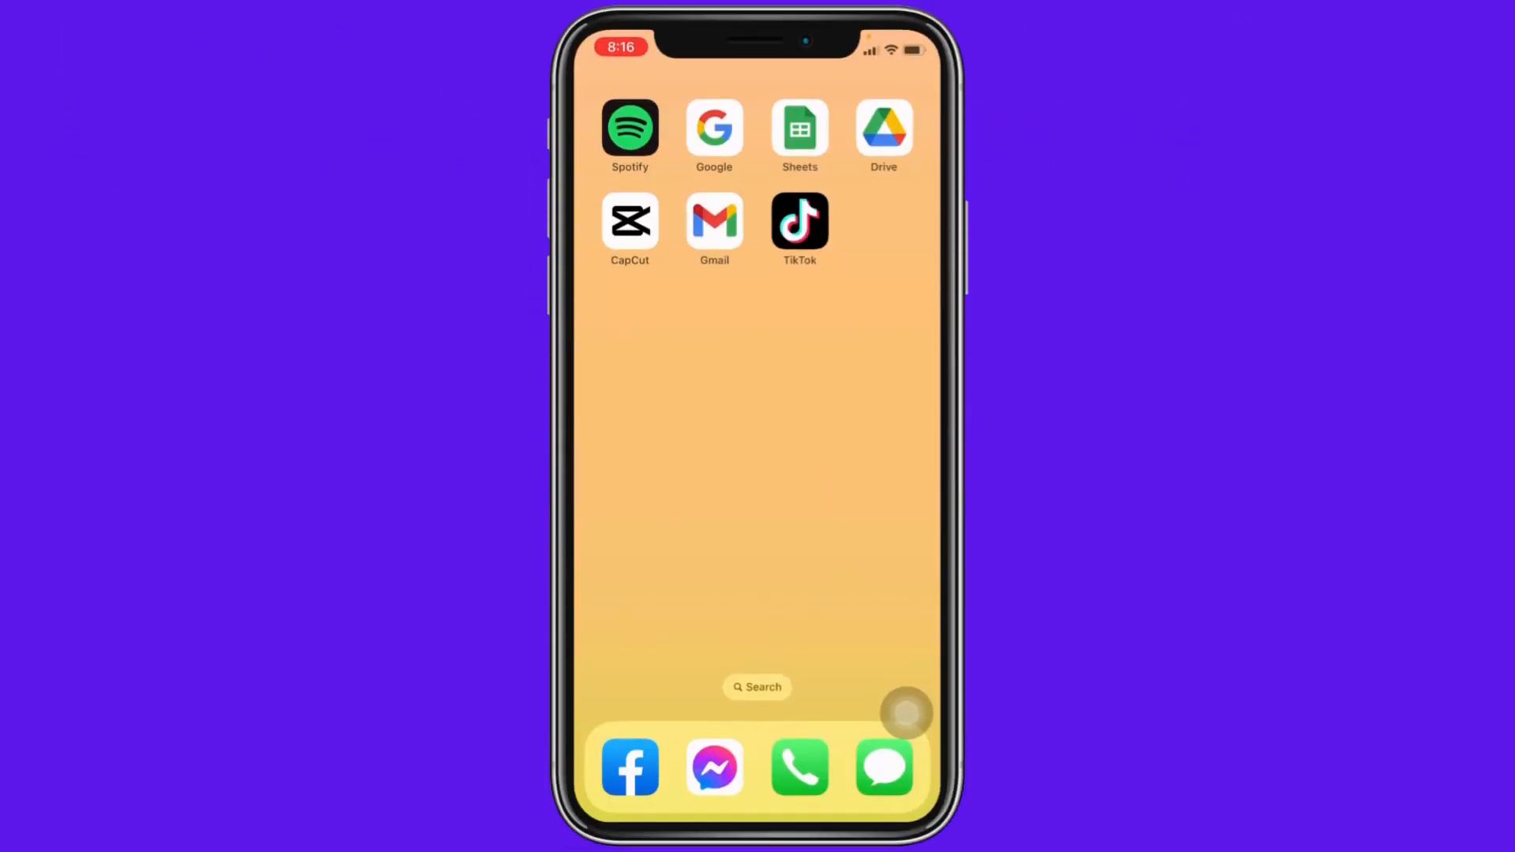
mouse_move(826, 260)
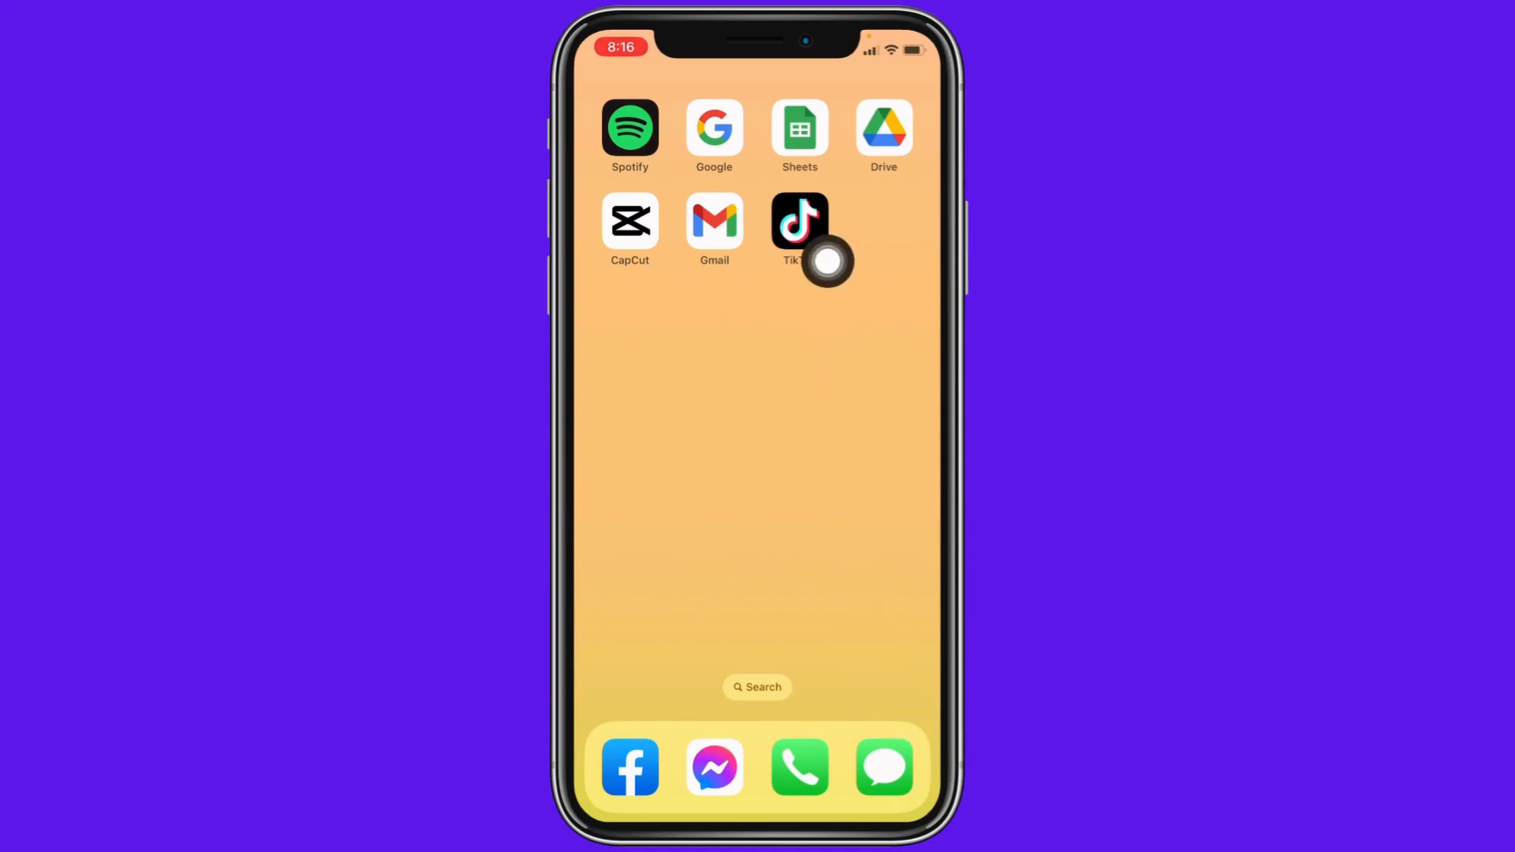
- Launch TikTok, swipe the For You feed to a CapCut-template video and pause it
click(799, 219)
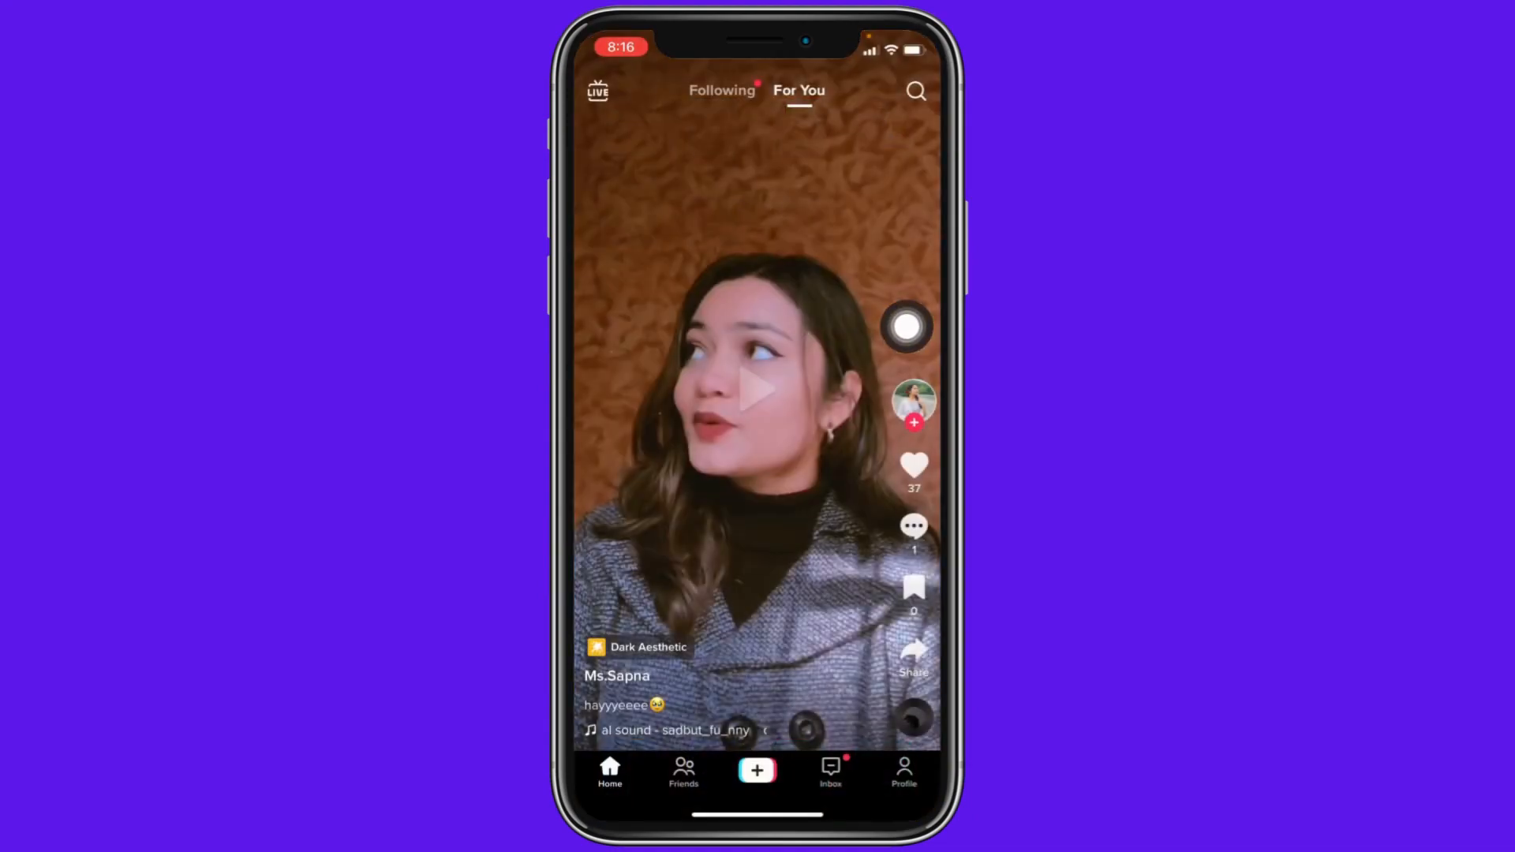
scroll(up, 3)
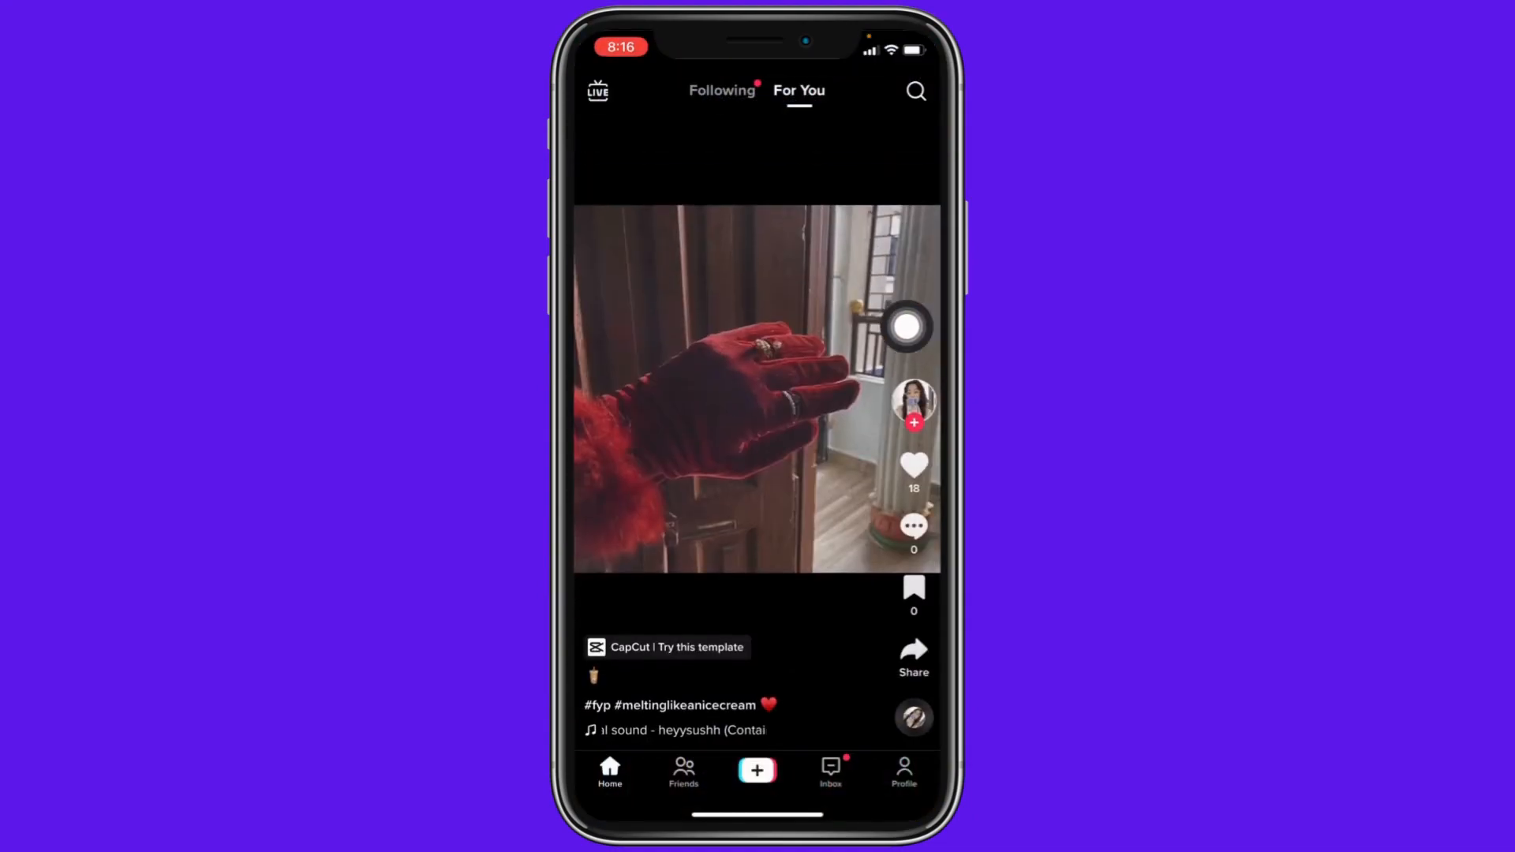
click(756, 387)
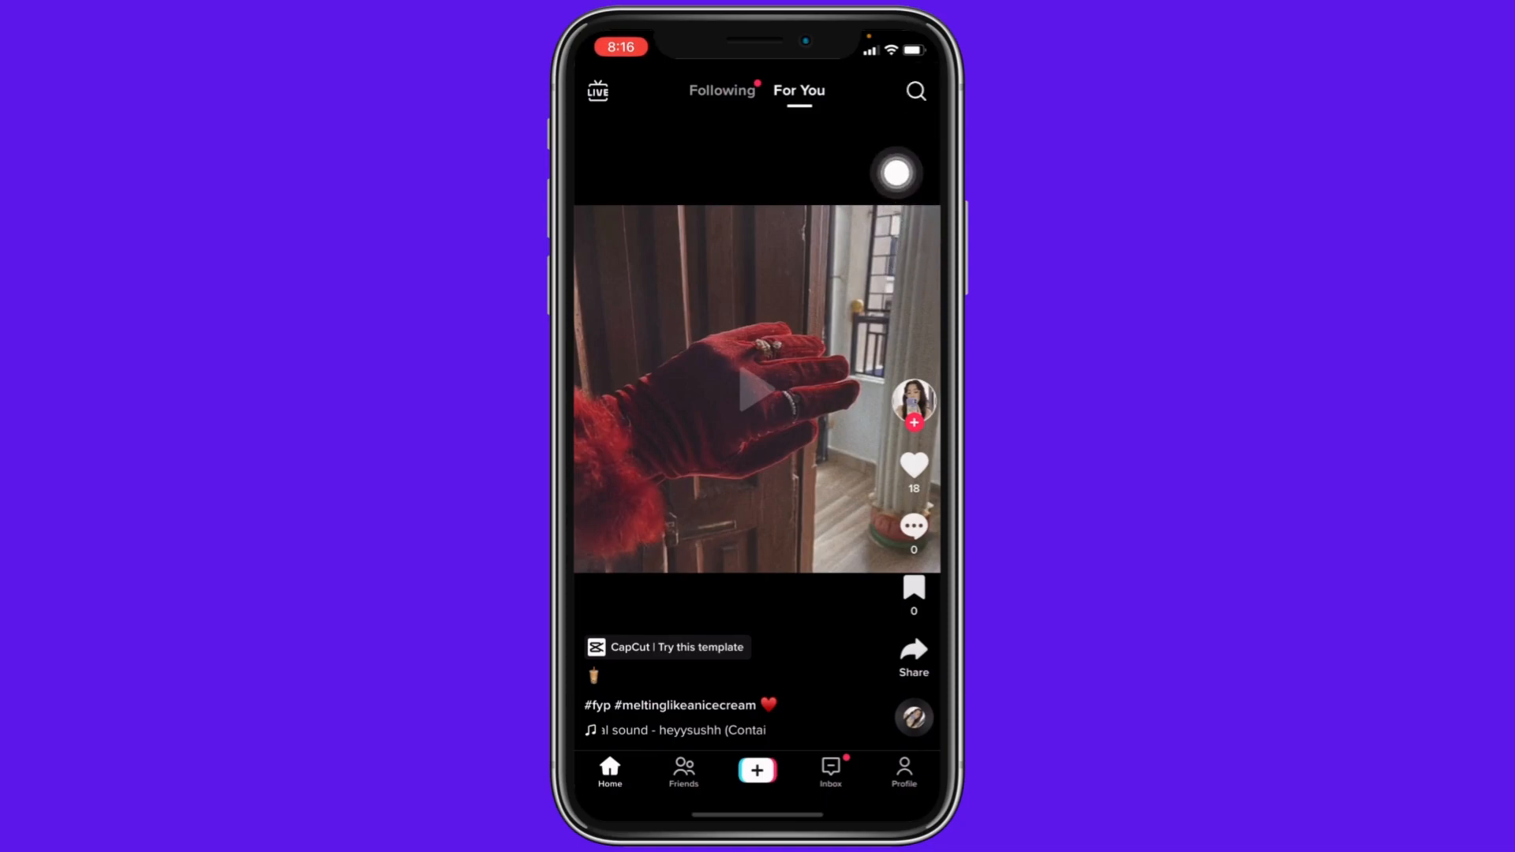
- Rerun the recent search 'templates' and open the velocity template video from Top results
click(913, 92)
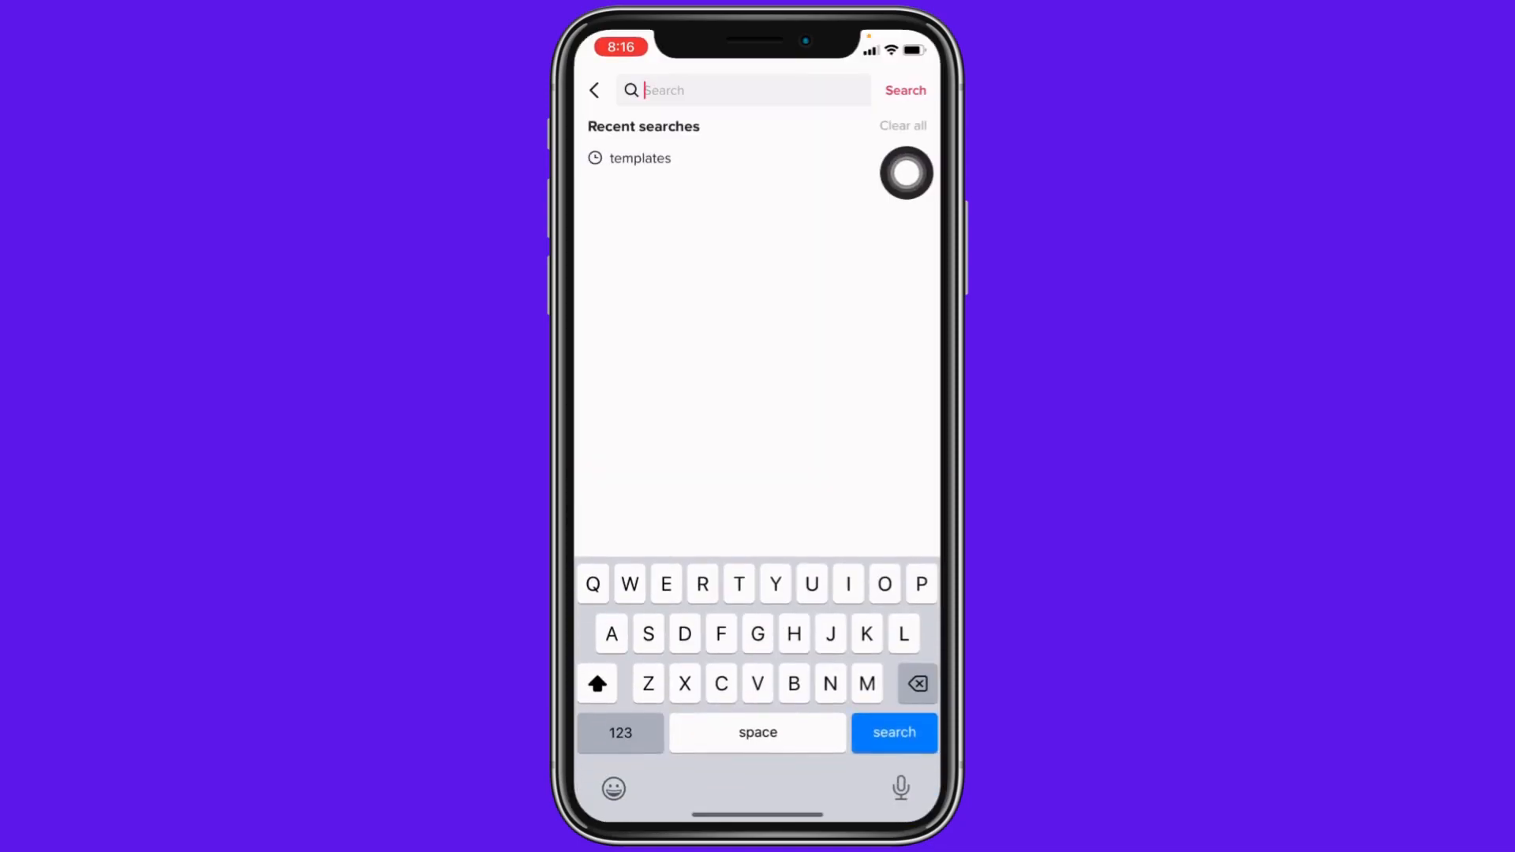
click(639, 158)
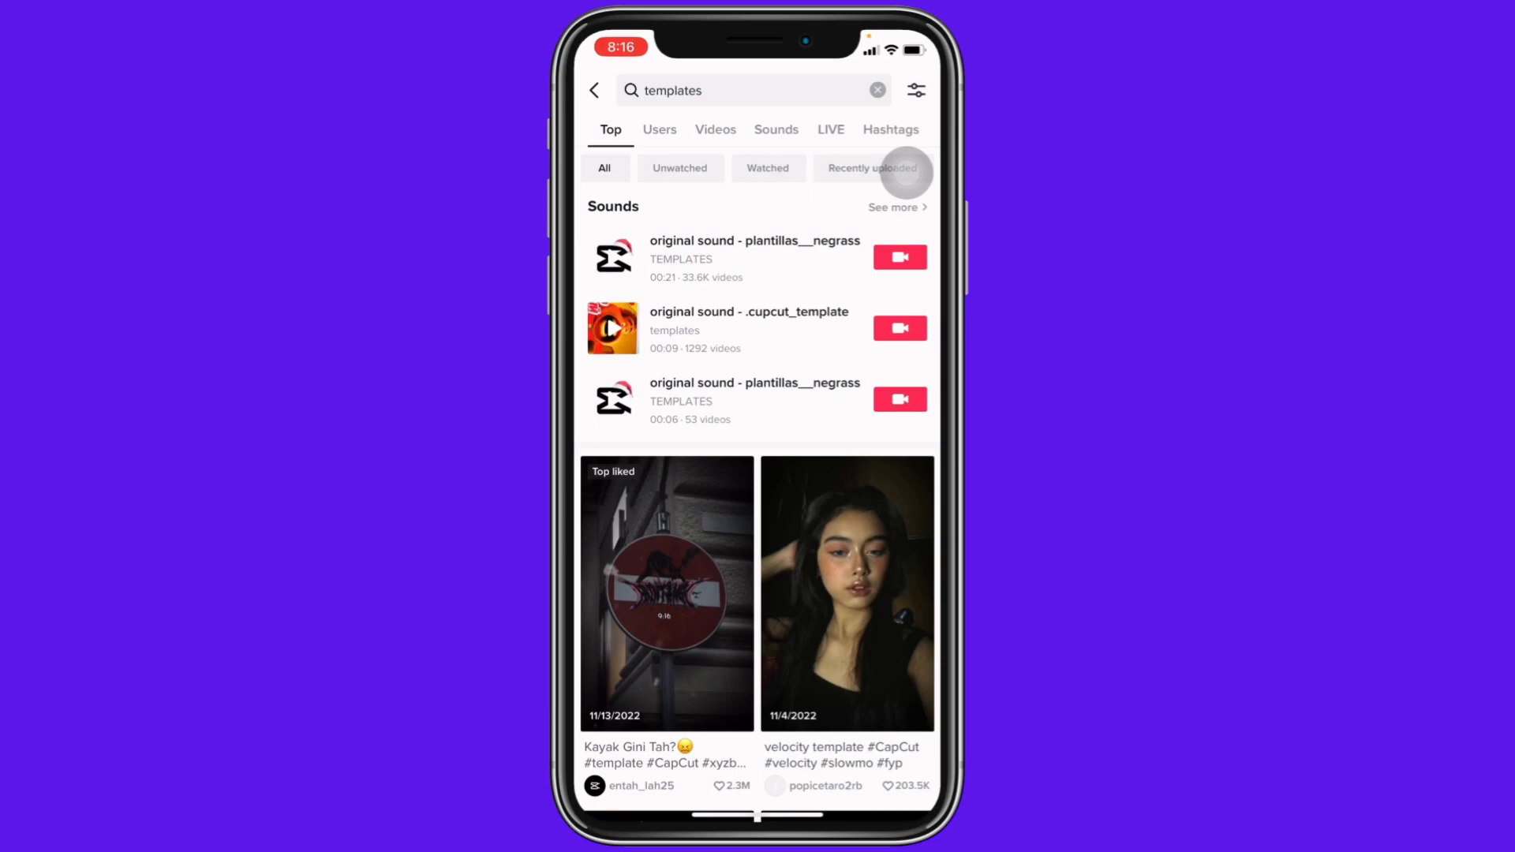
click(846, 591)
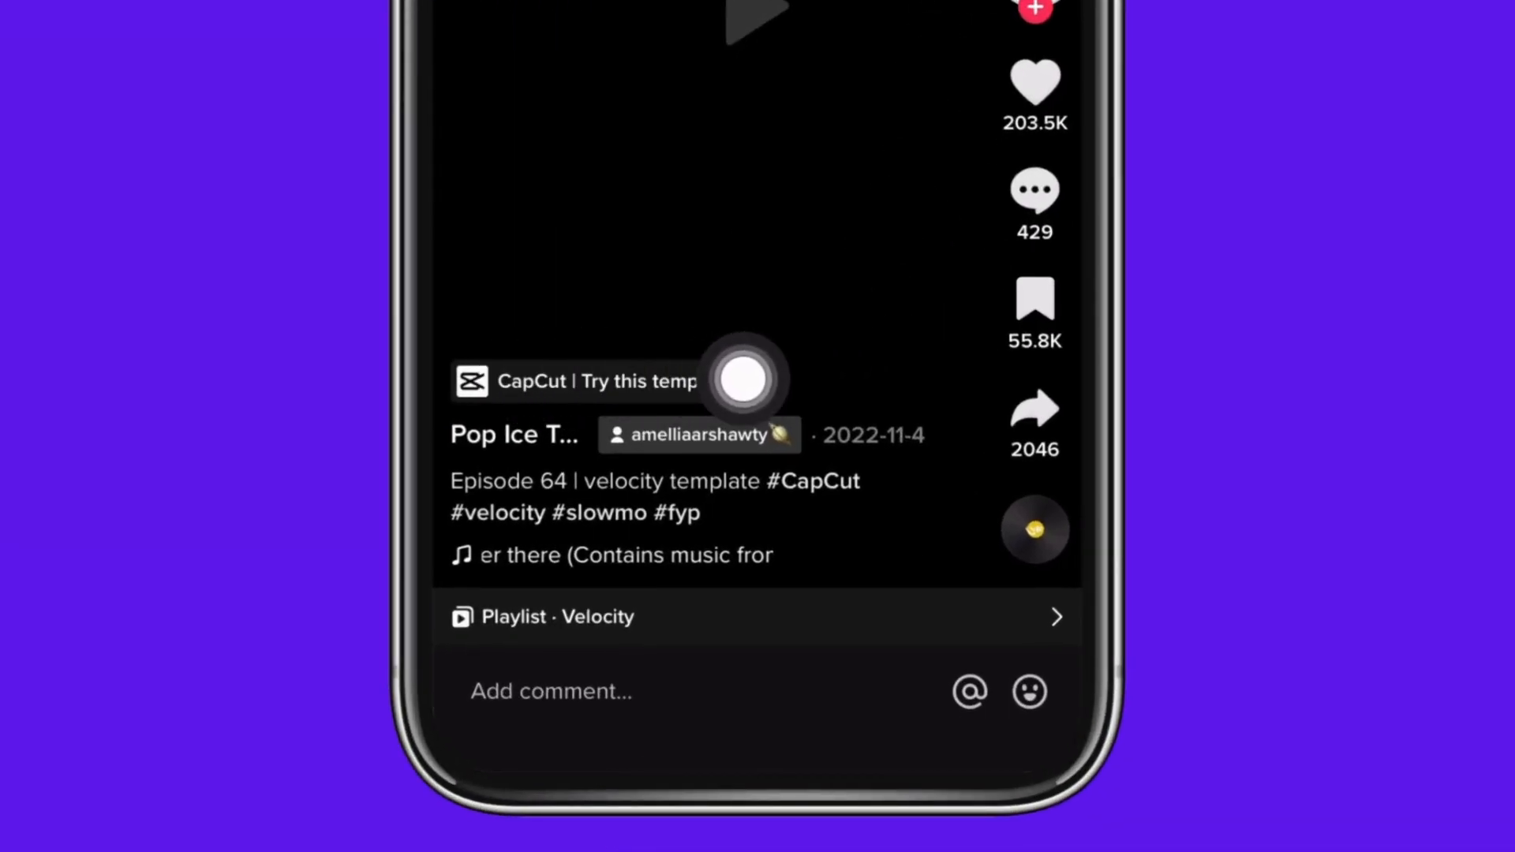
- From 'CapCut | Try this template', choose 'Use Template in CapCut' to launch CapCut
click(575, 380)
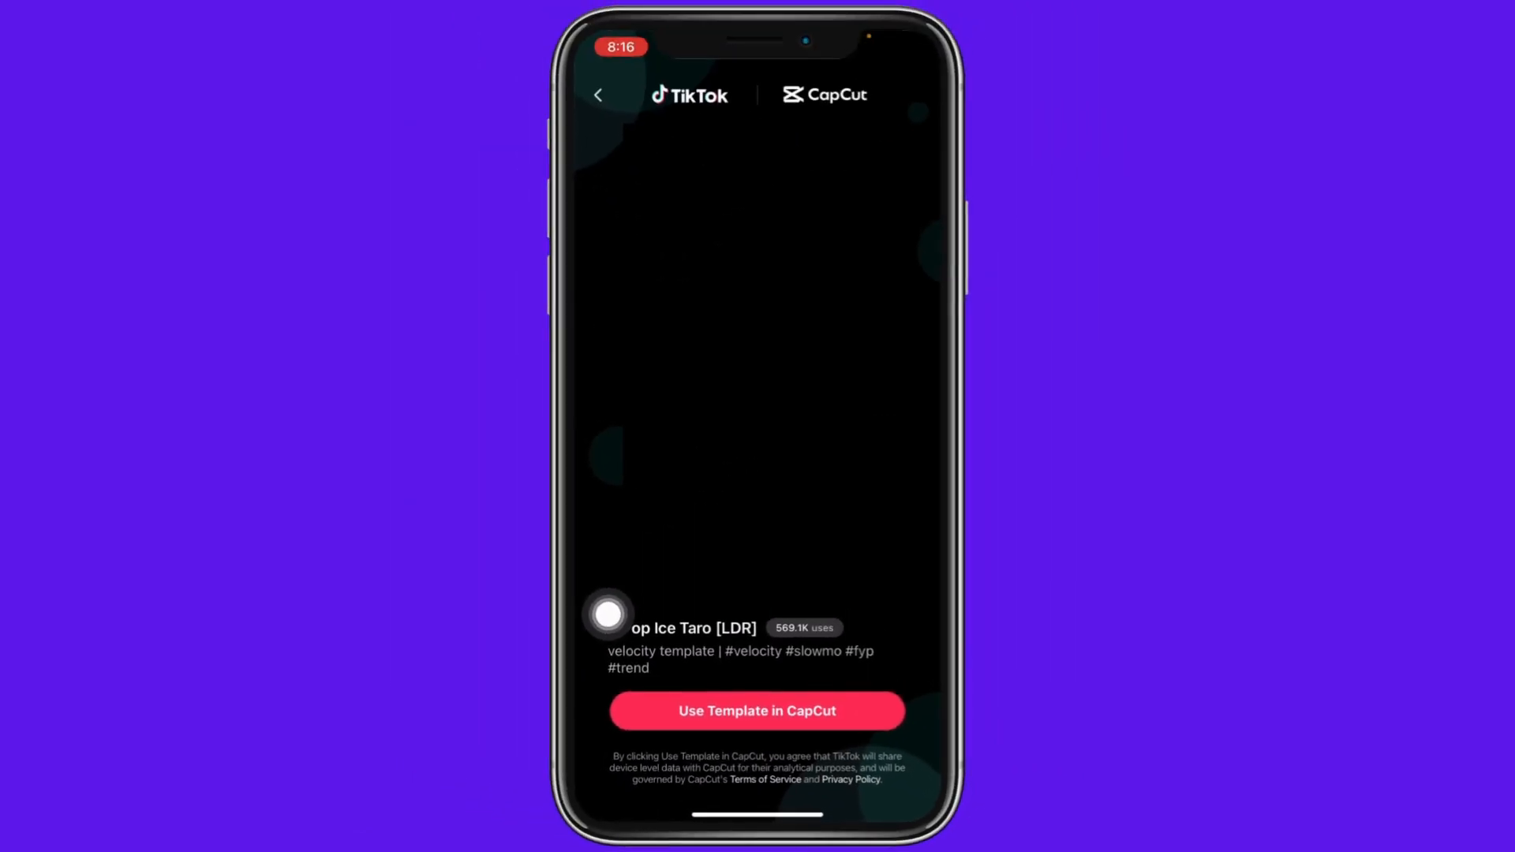
click(756, 361)
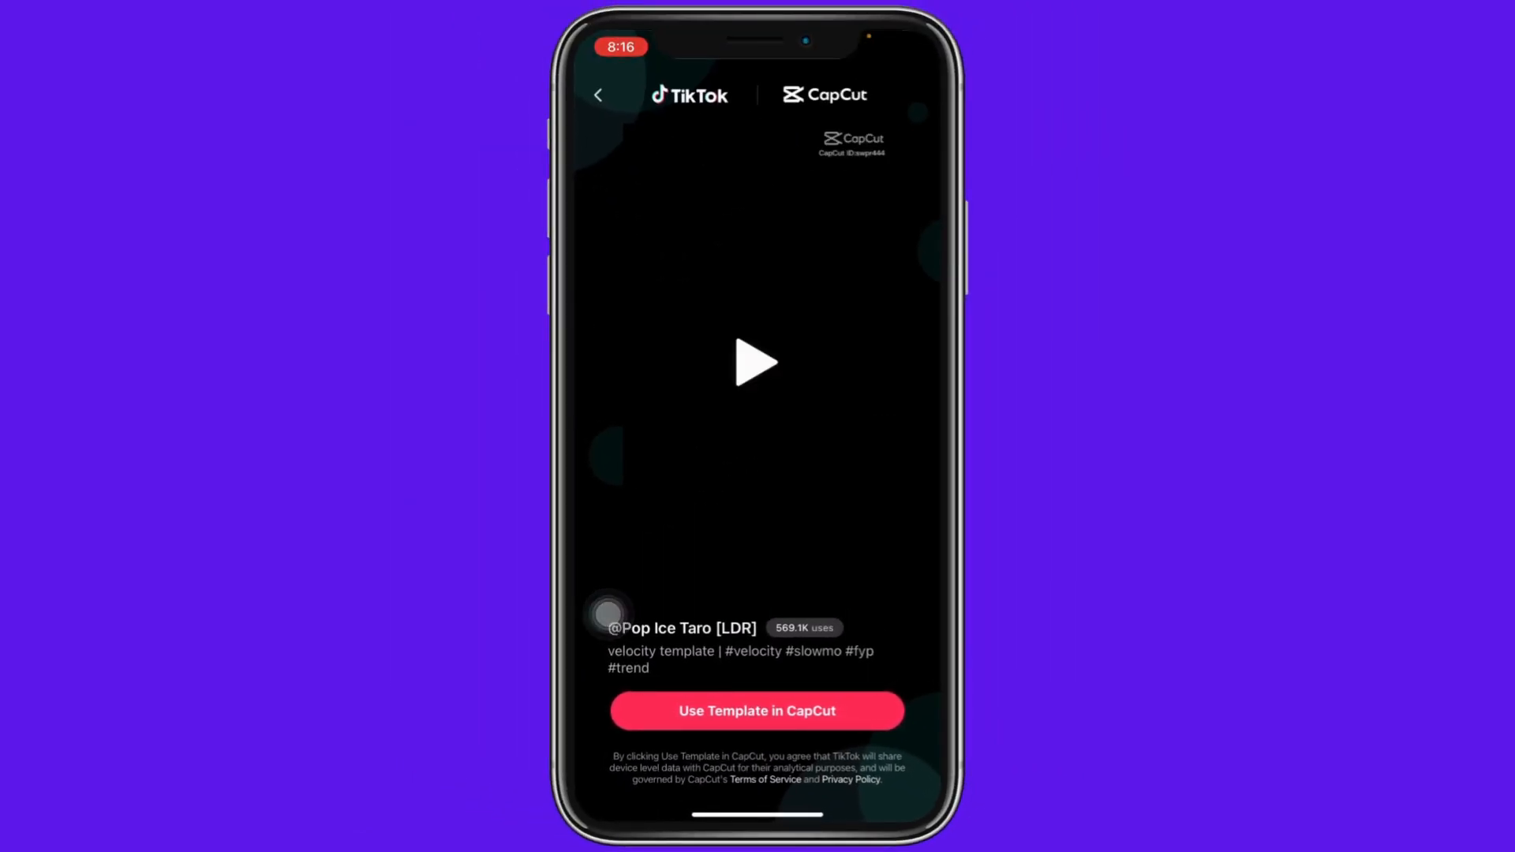
click(756, 712)
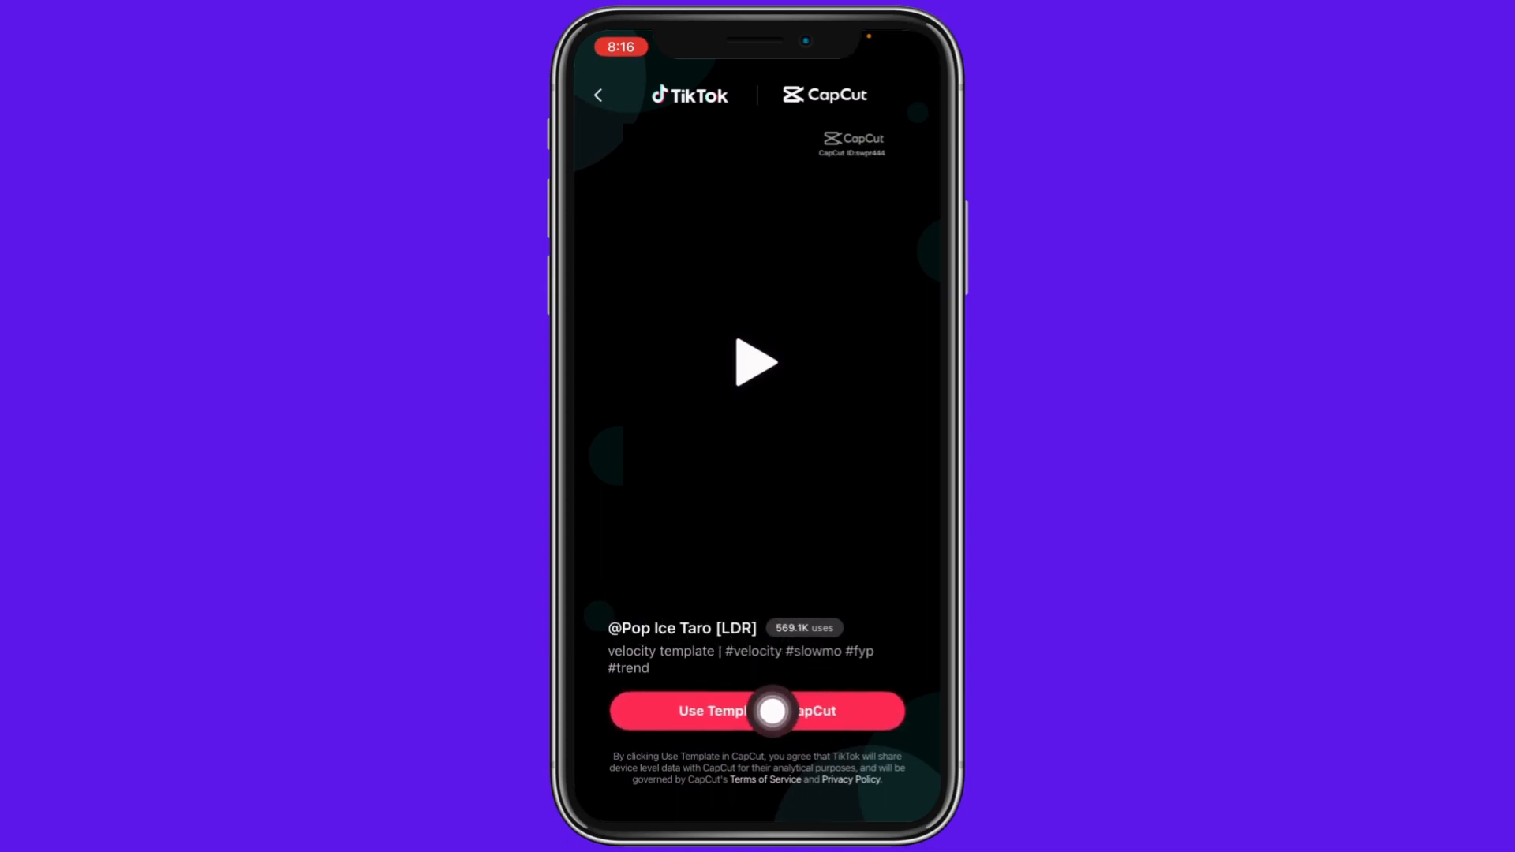
click(758, 711)
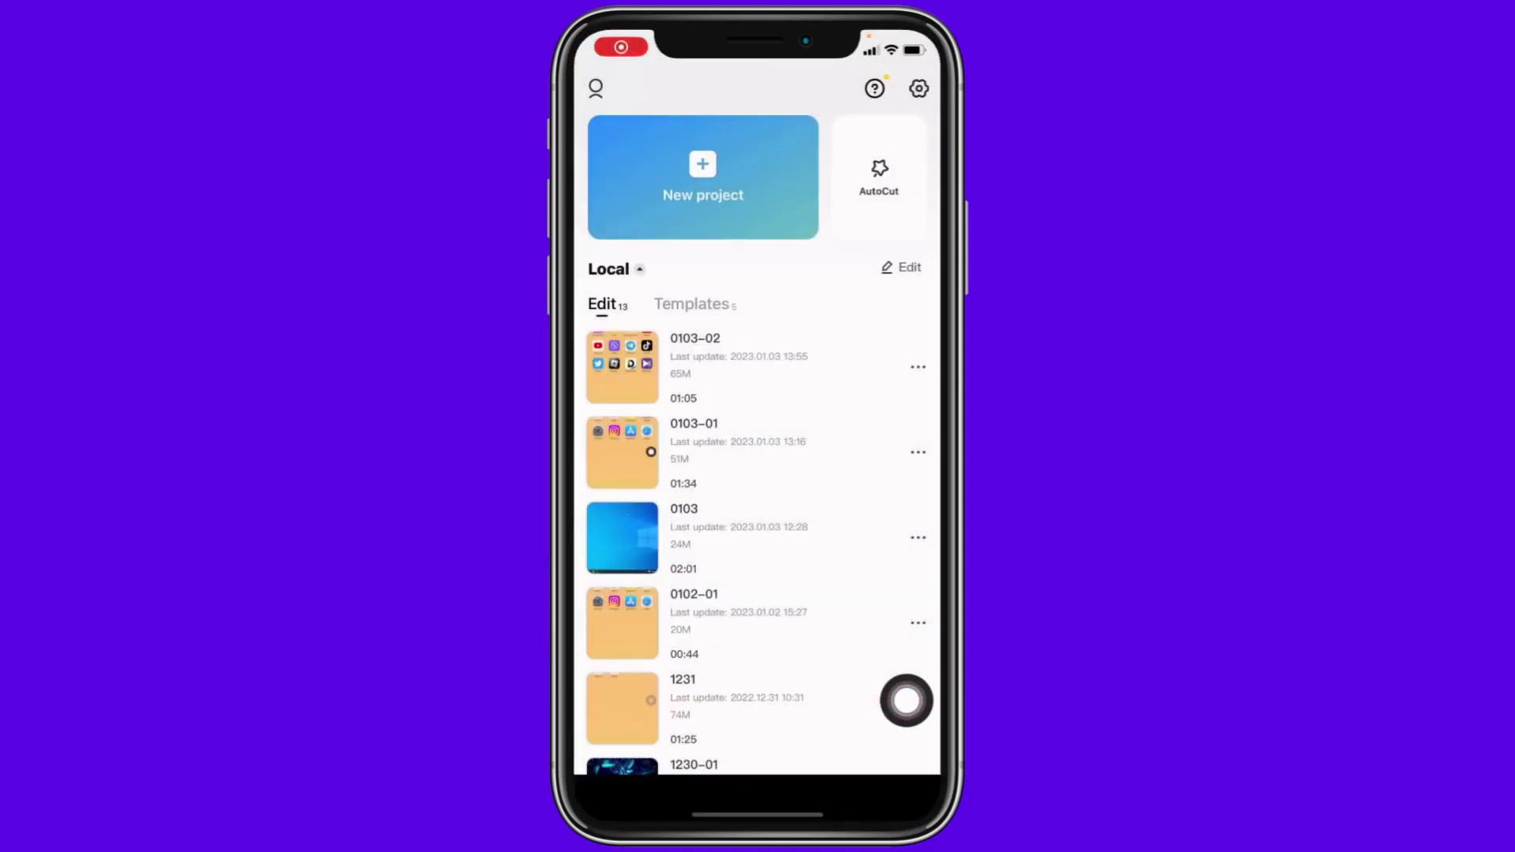
- Start the Pop Ice Taro template and switch the media picker to Photos for its 5.5s clip
click(695, 303)
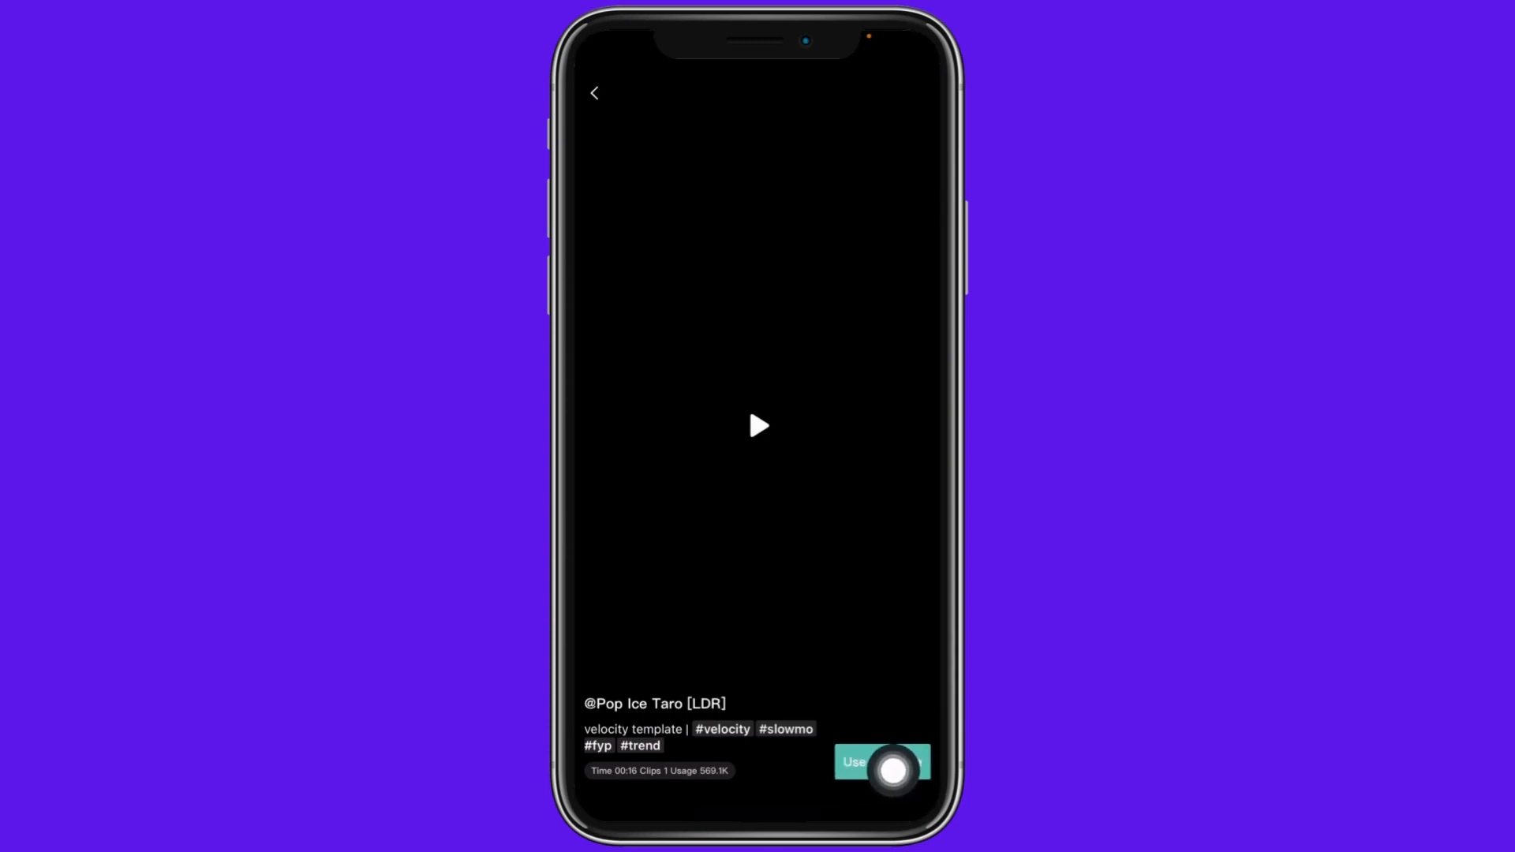
click(853, 763)
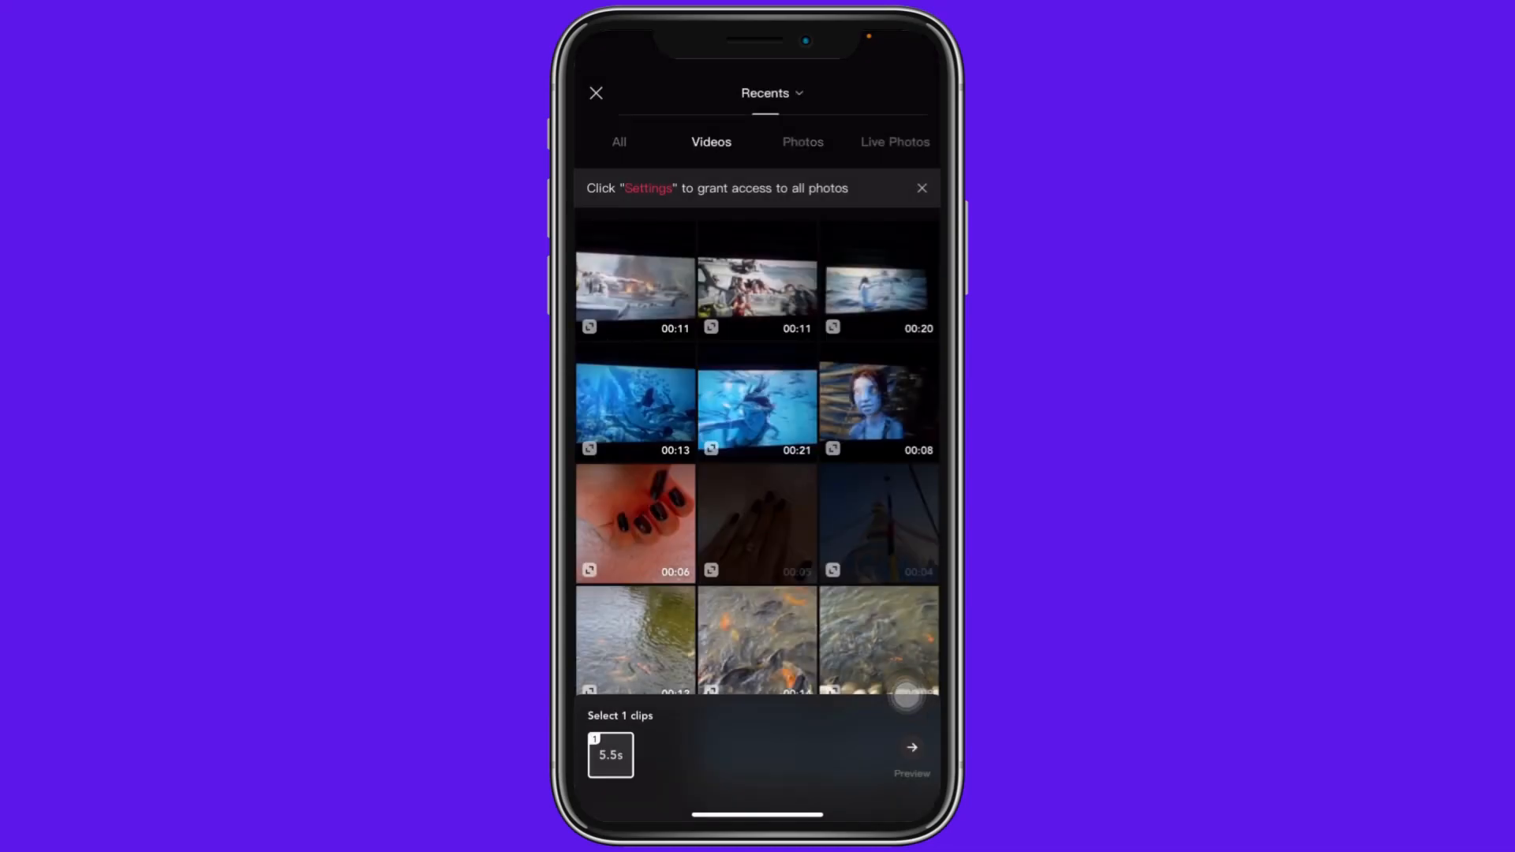
click(802, 142)
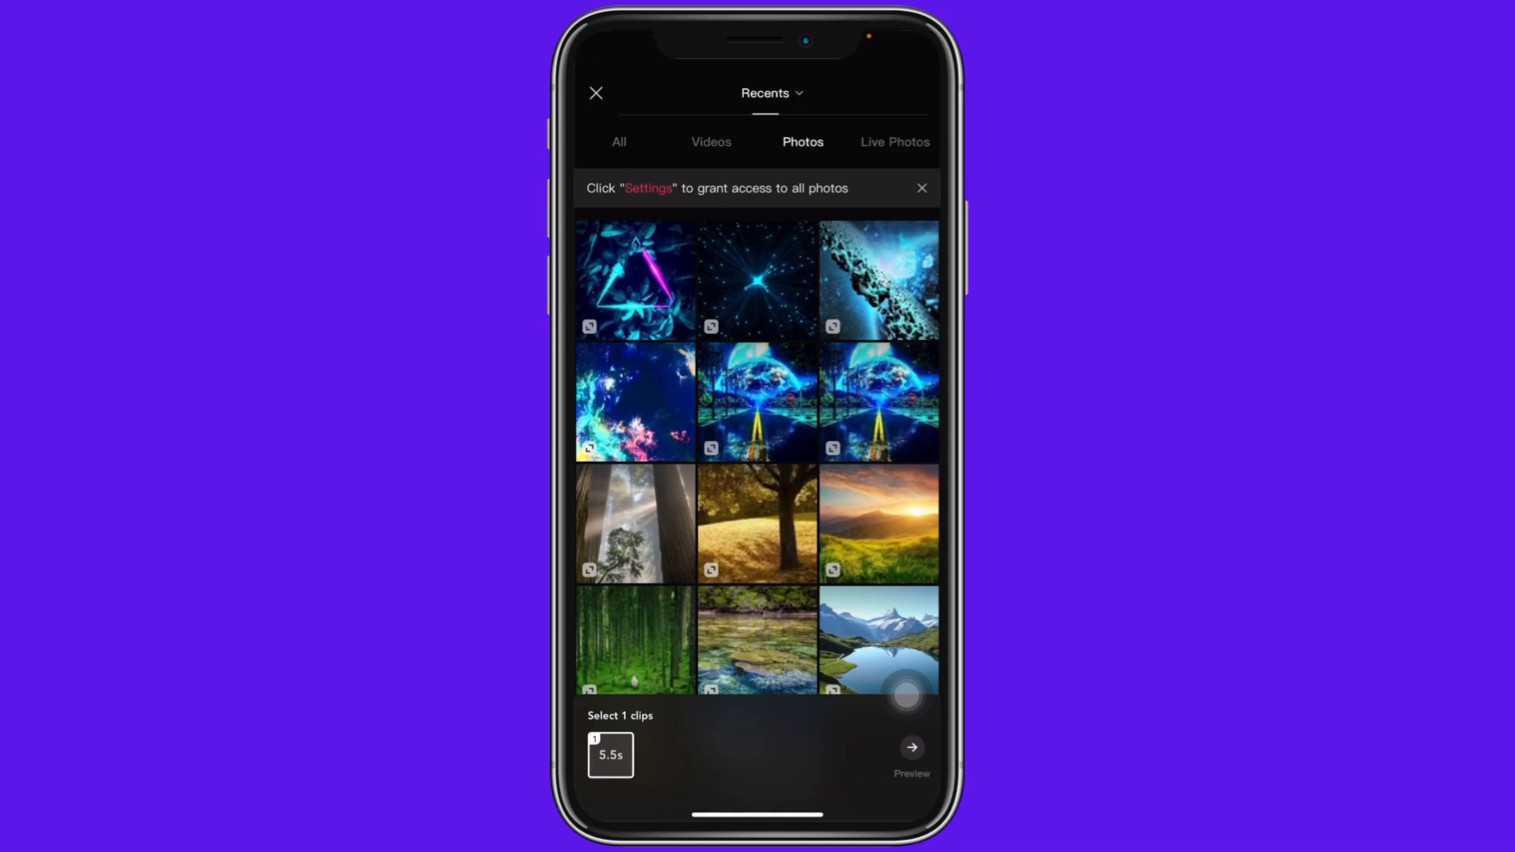